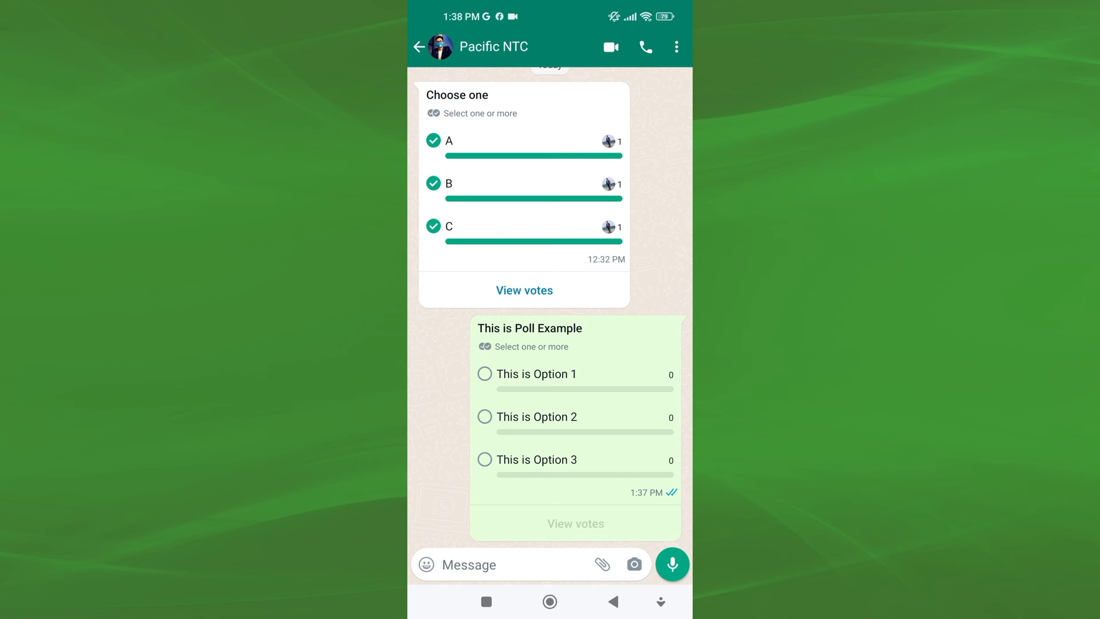
Vote for Option 2 and Option 3 in the poll, then return home
{"action": "left_click", "coordinate": [485, 416]}
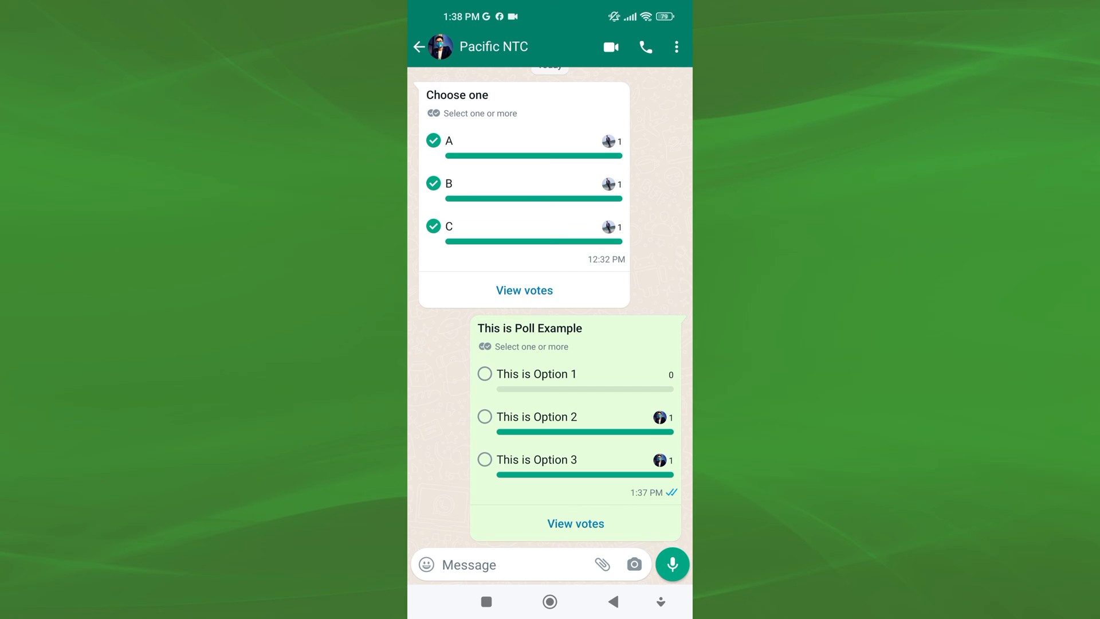
{"action": "left_click", "coordinate": [549, 601]}
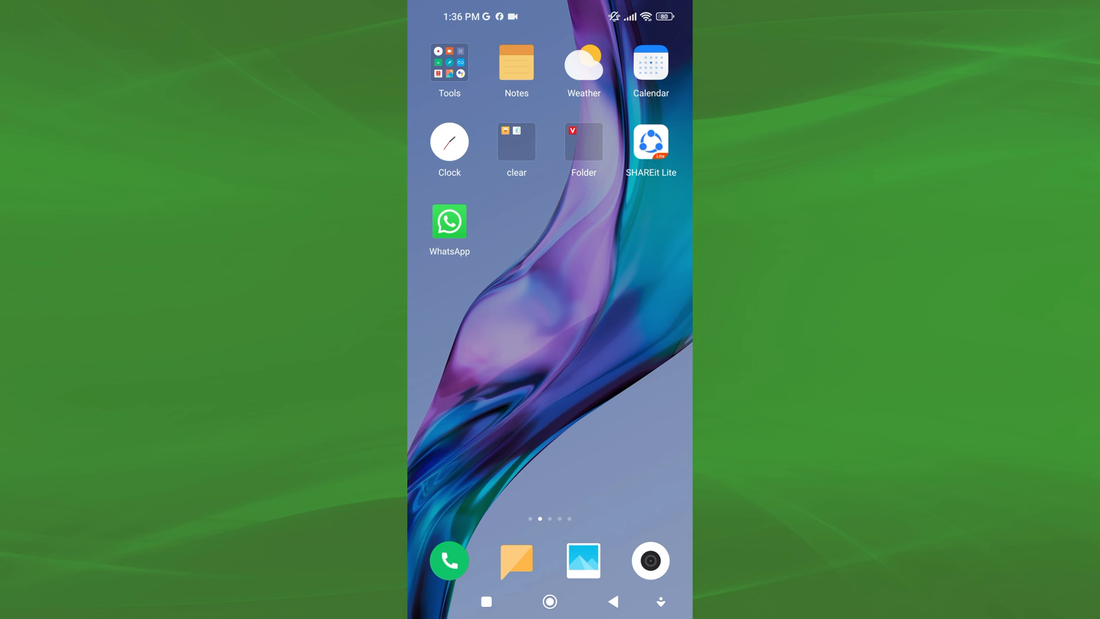
Relaunch WhatsApp into the Pacific NTC chat with the Choose one poll
{"action": "left_click", "coordinate": [450, 221]}
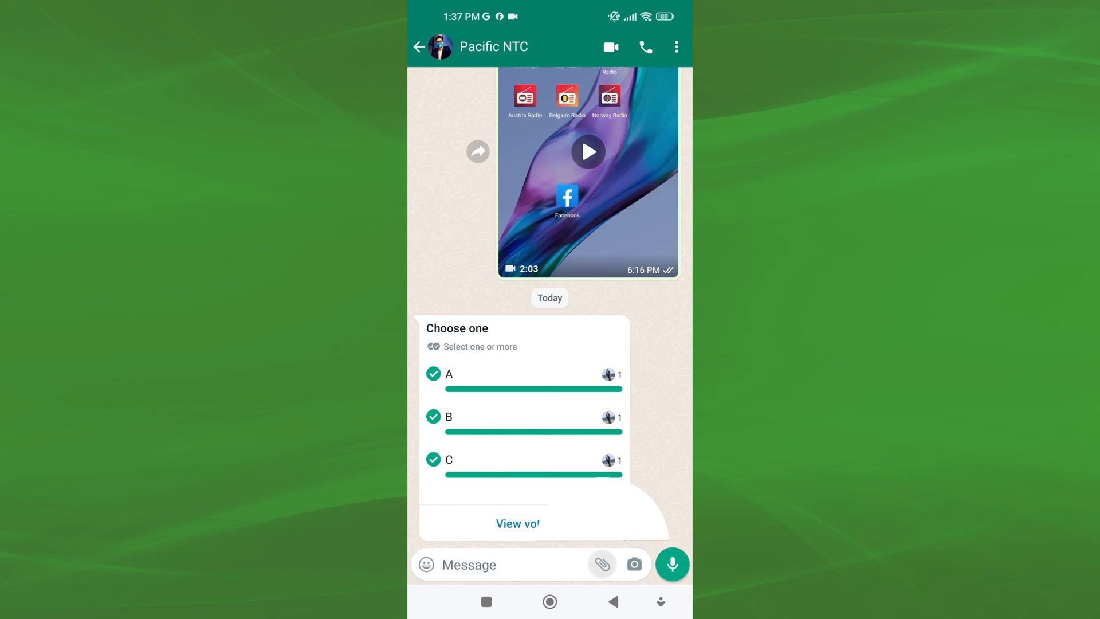
Choose Poll from the attachment sheet to open a blank Create Poll form
{"action": "left_click", "coordinate": [600, 564]}
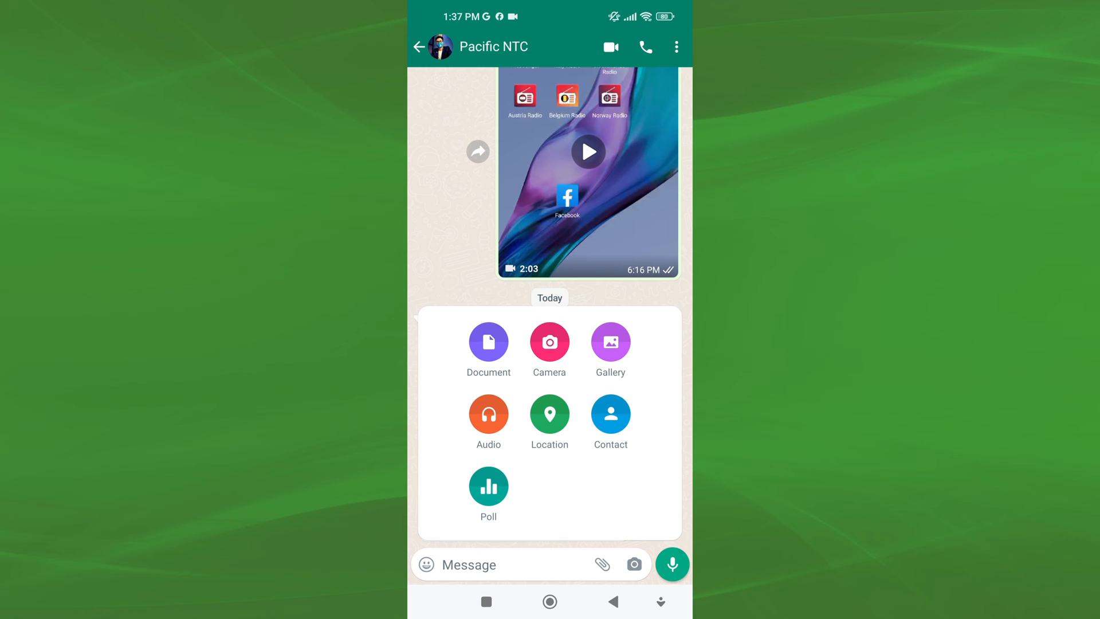
{"action": "left_click", "coordinate": [488, 487]}
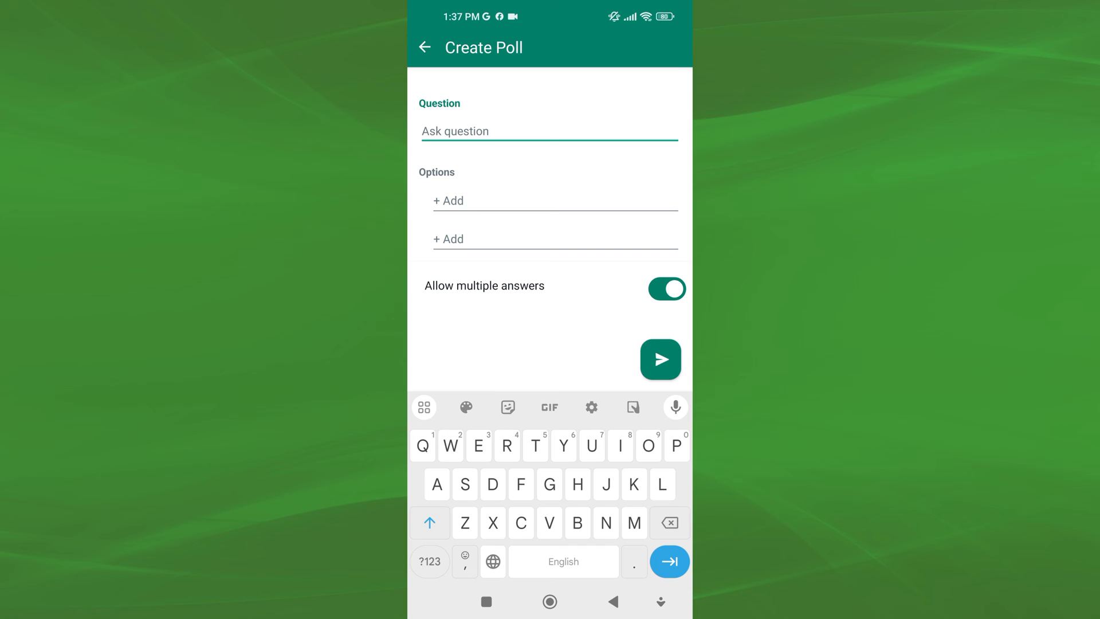
Enter 'This is Poll Example' as the poll question
{"action": "type", "text": "This is"}
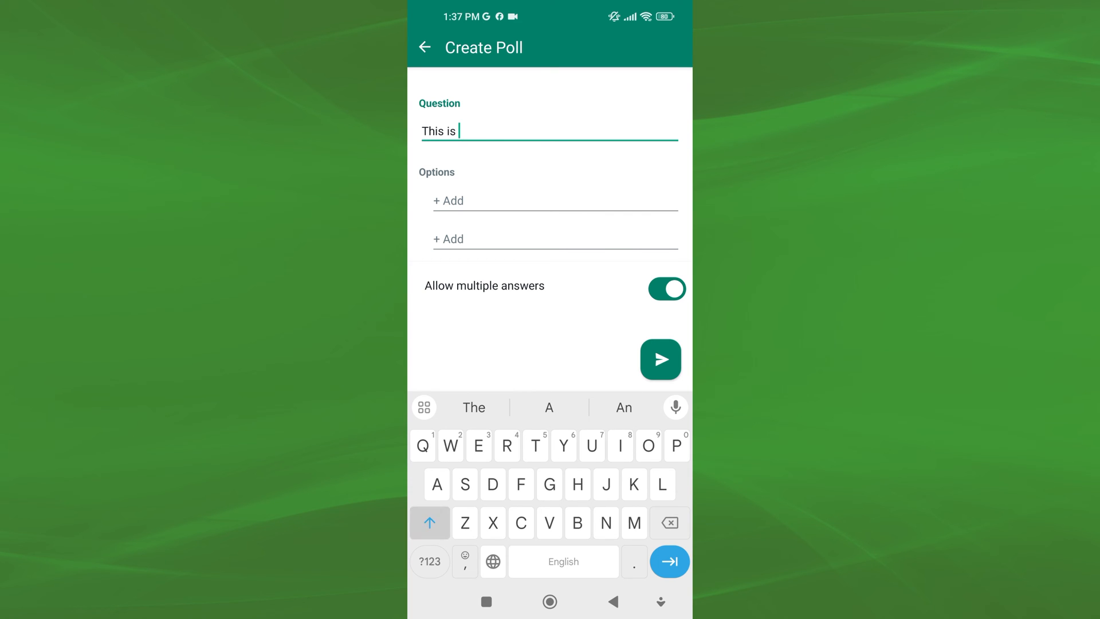
{"action": "type", "text": "Poll"}
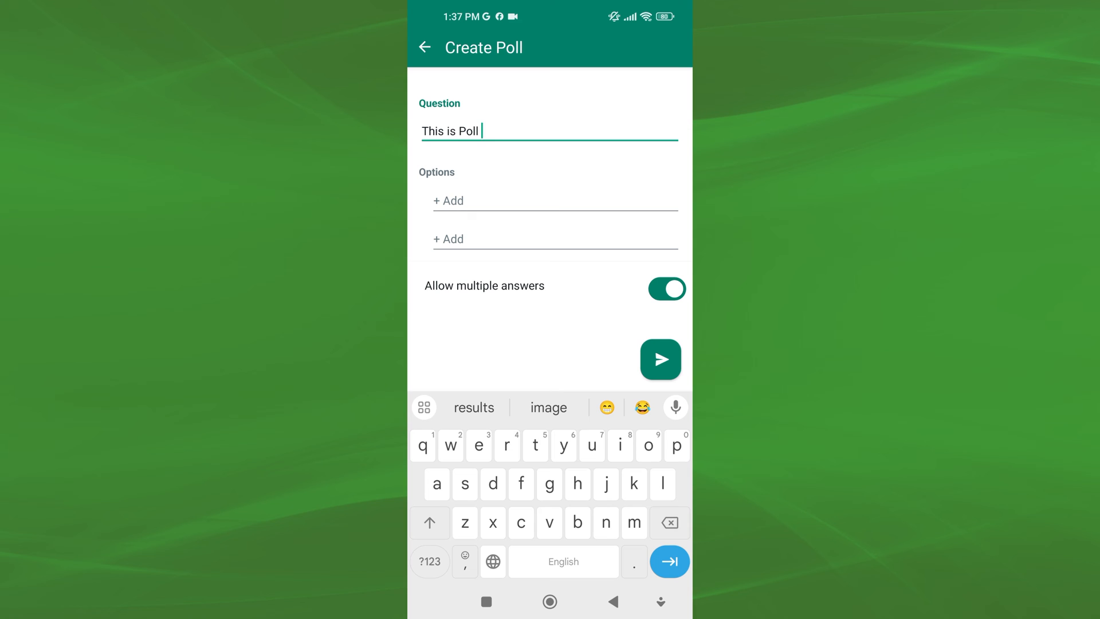
{"action": "type", "text": "Example"}
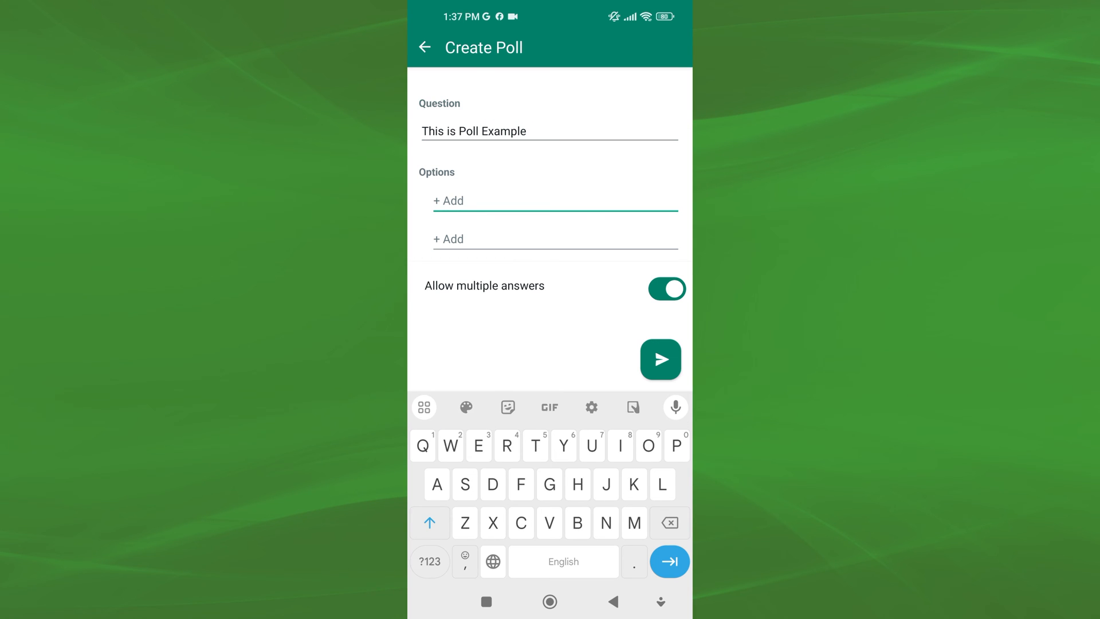
Add options 'This is Option 1', 'This is Option 2' and 'This is Option 3'
{"action": "type", "text": "This is"}
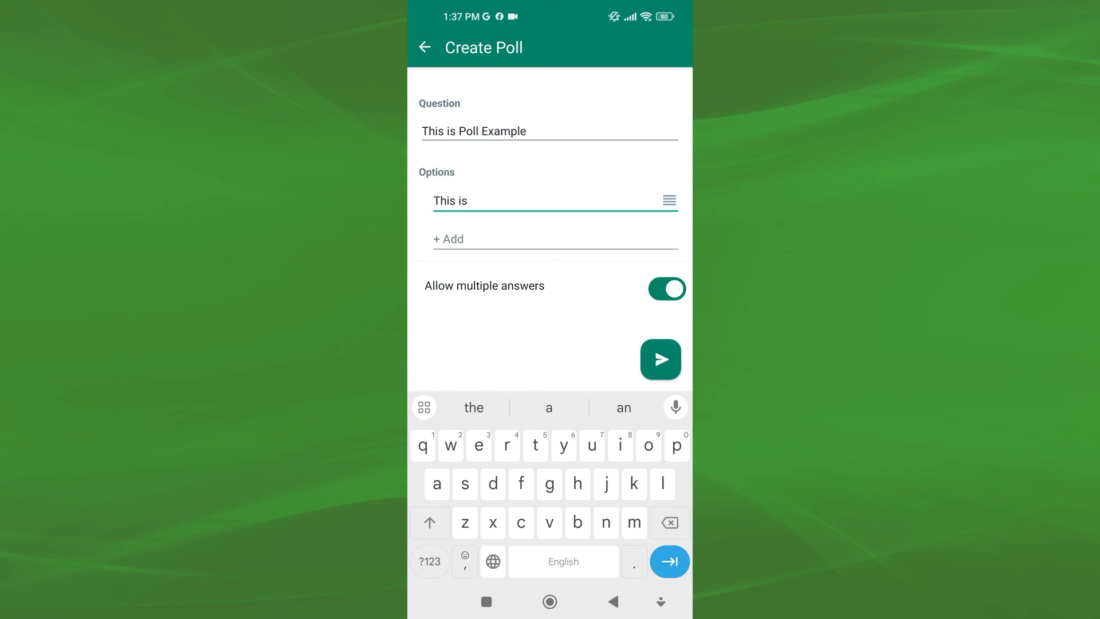
{"action": "type", "text": "Option 1"}
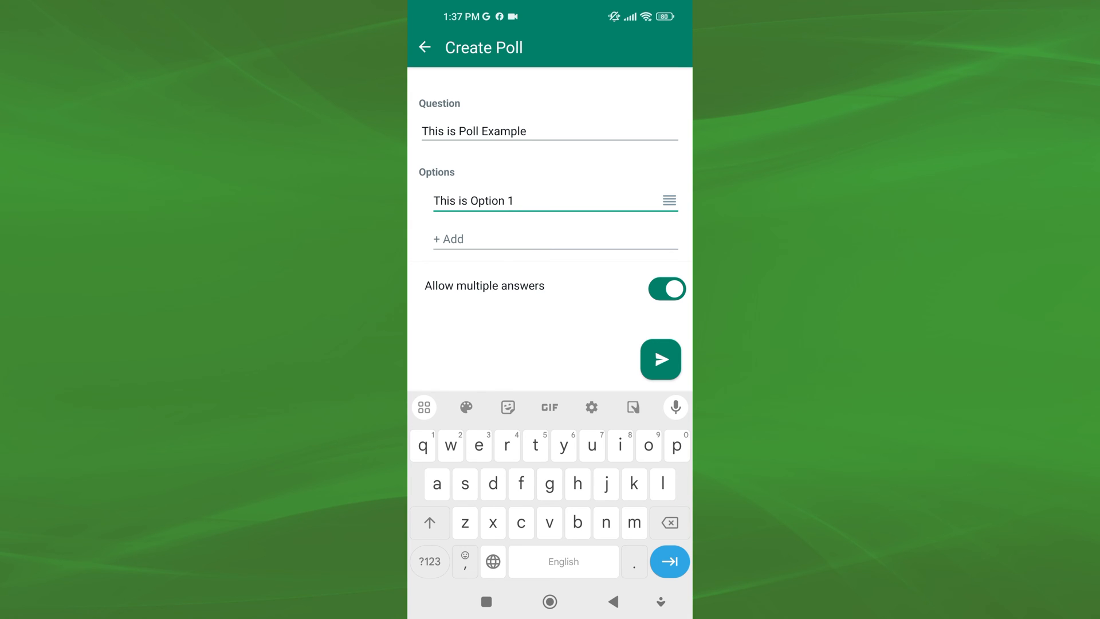
{"action": "double_click", "coordinate": [450, 200]}
{"action": "type", "text": "This is Option"}
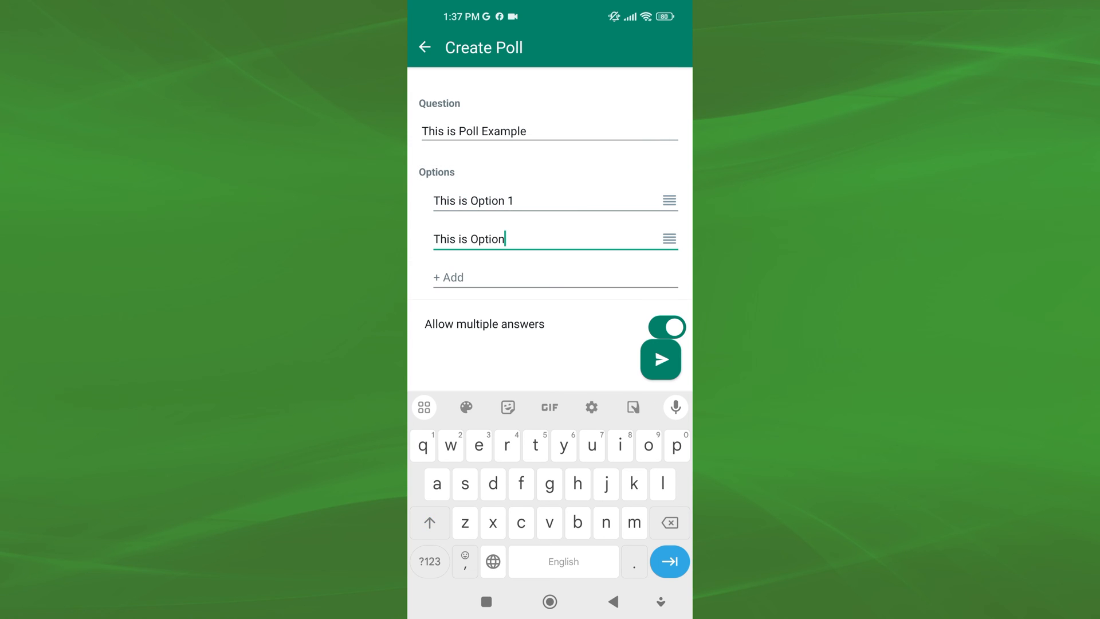
{"action": "type", "text": "2"}
{"action": "type", "text": "This is Option"}
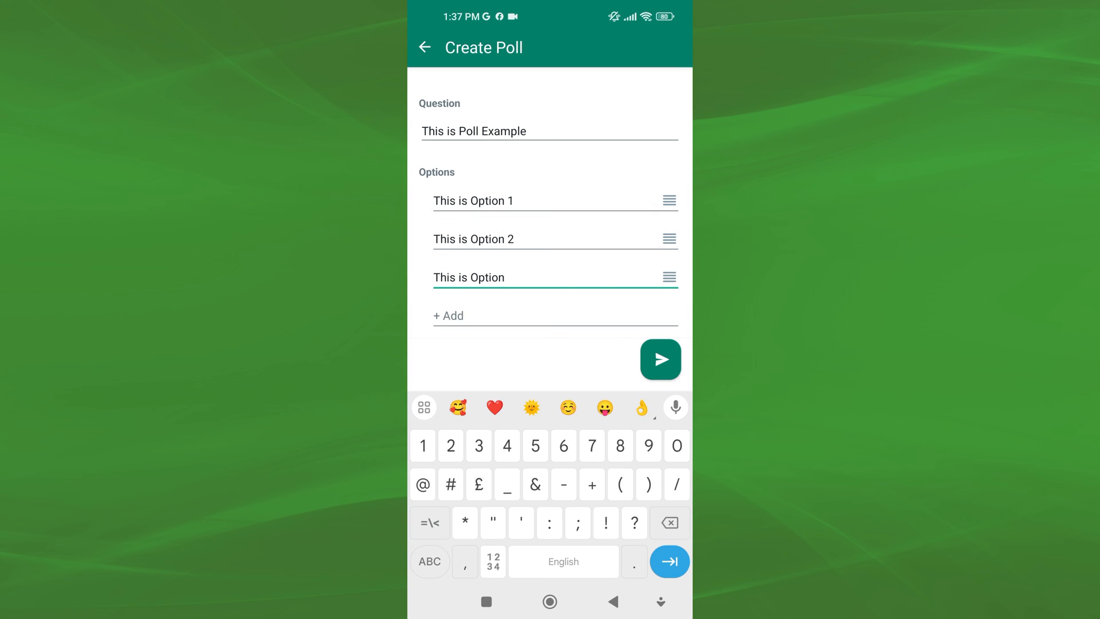
{"action": "type", "text": "3"}
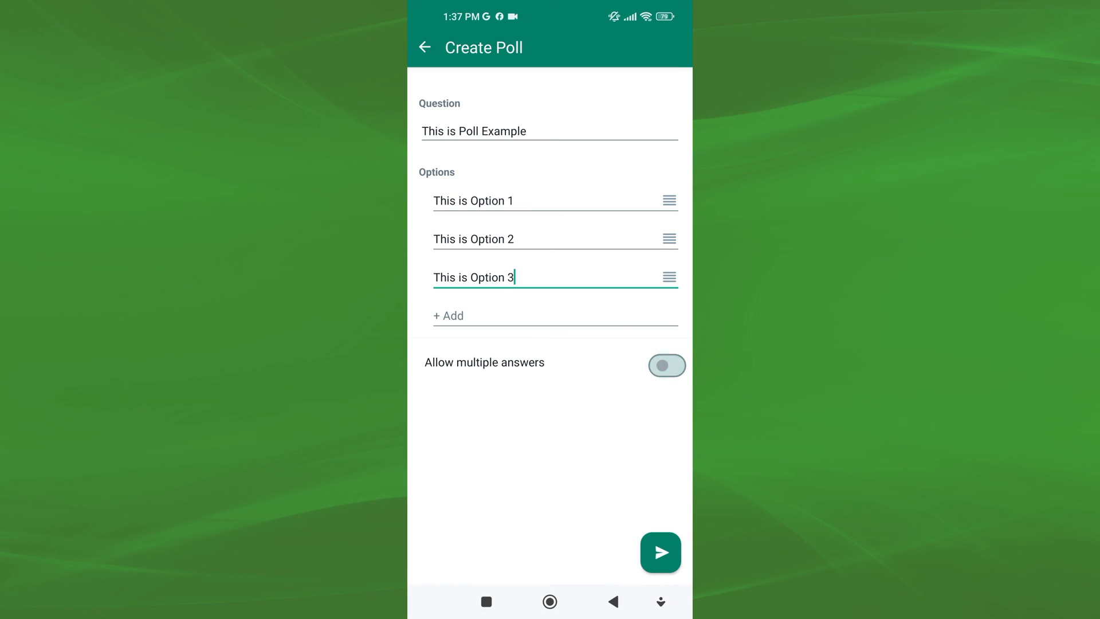
Allow multiple answers, send the poll, and view its votes
{"action": "left_click", "coordinate": [665, 365]}
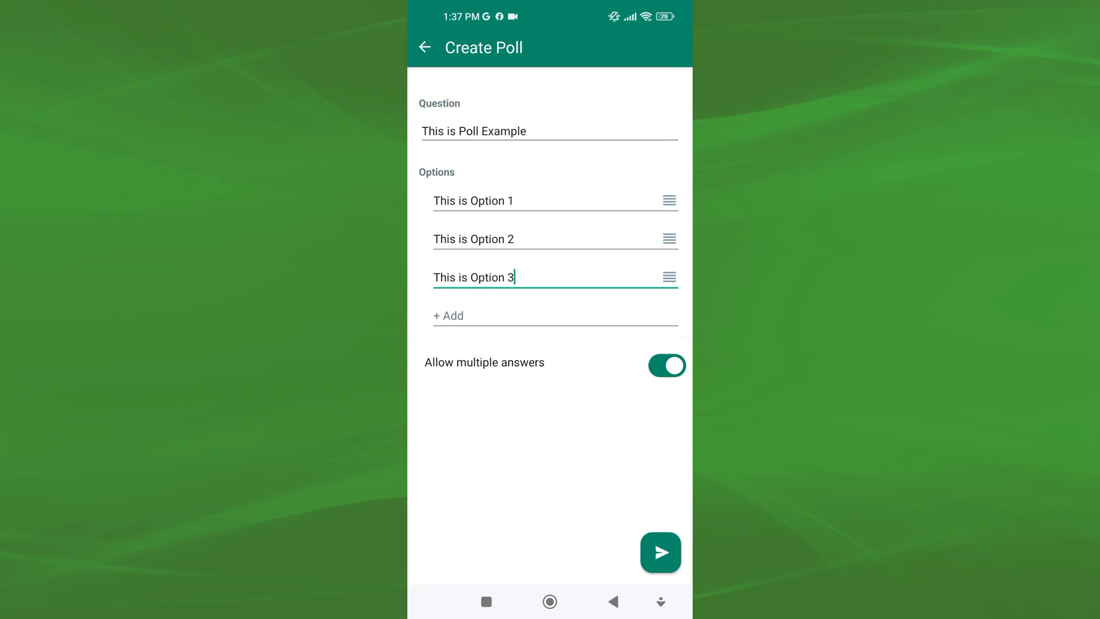
{"action": "left_click", "coordinate": [659, 551]}
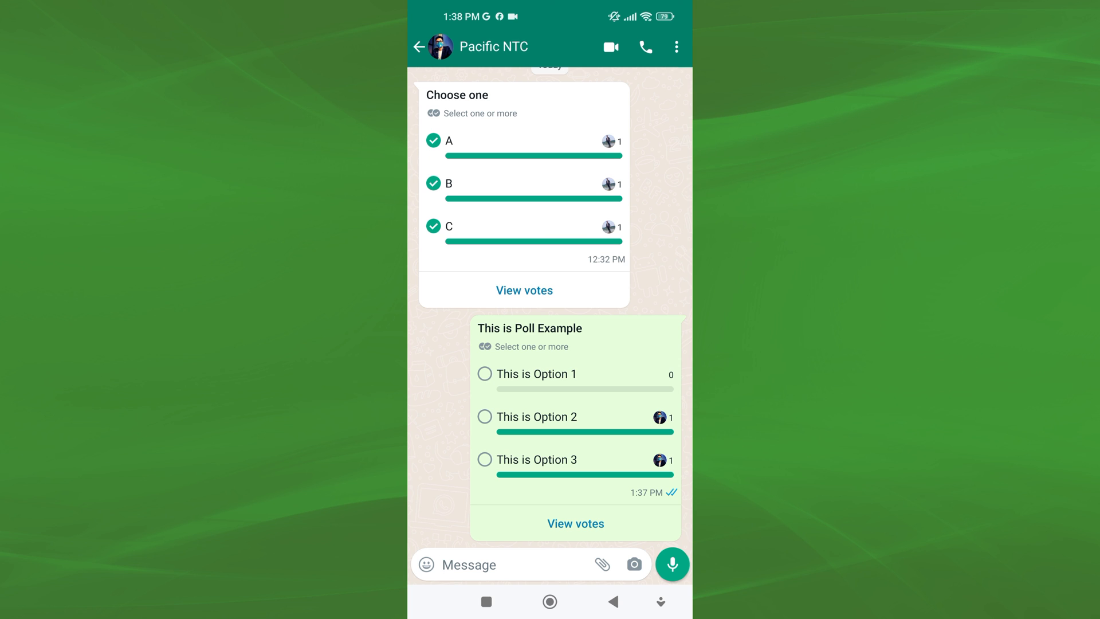
{"action": "left_click", "coordinate": [574, 523]}
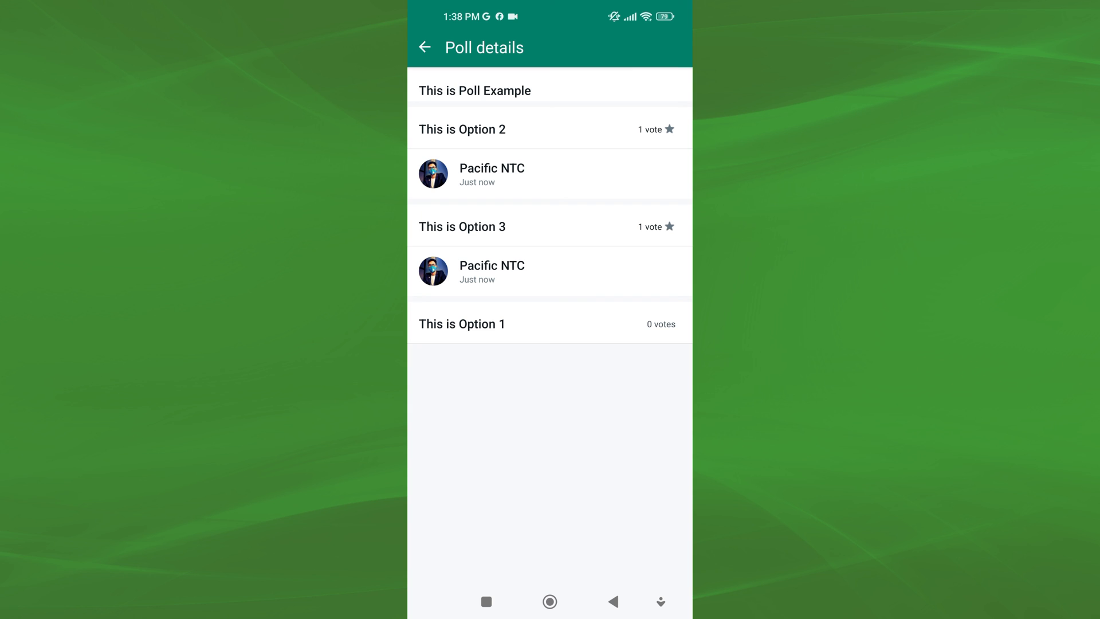